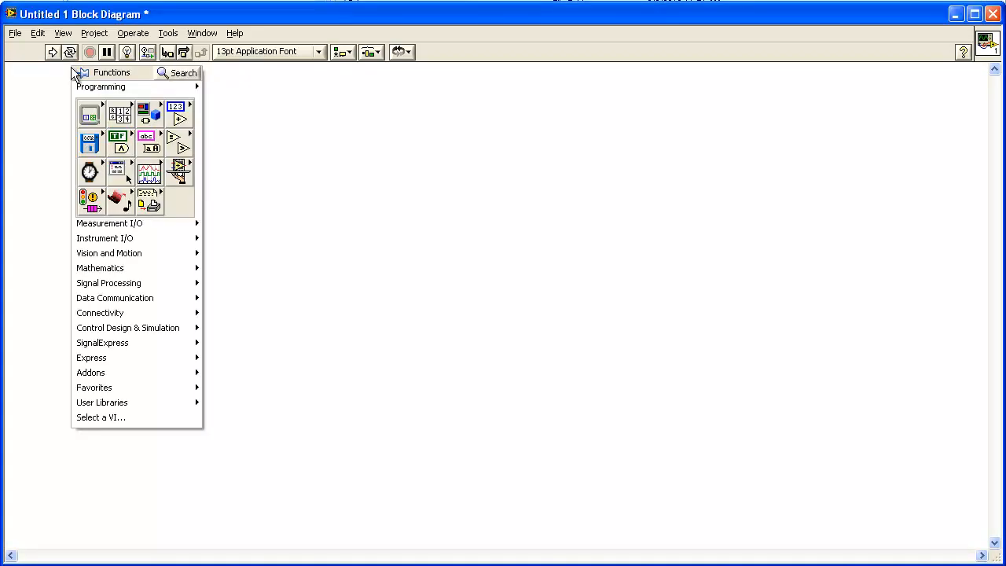
pyautogui.moveTo(100, 403)
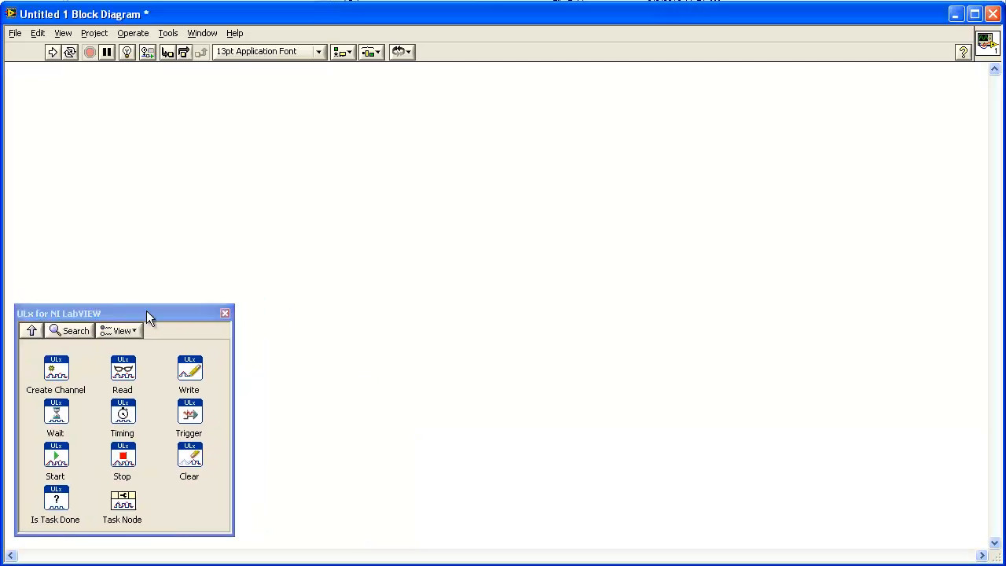
pyautogui.moveTo(55, 370)
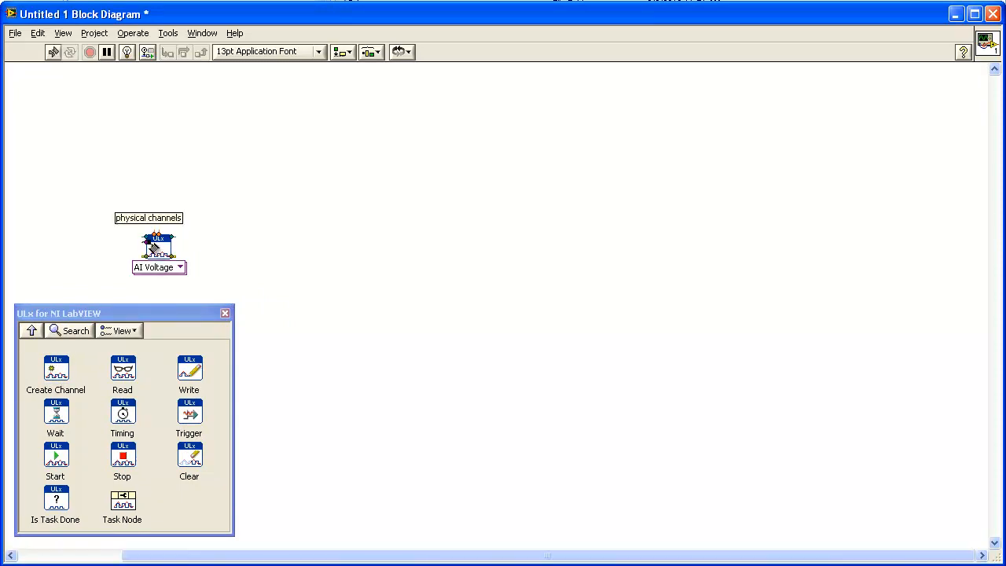
# - Create a physical channels control on the AI Voltage Create Channel node
pyautogui.rightClick(157, 246)
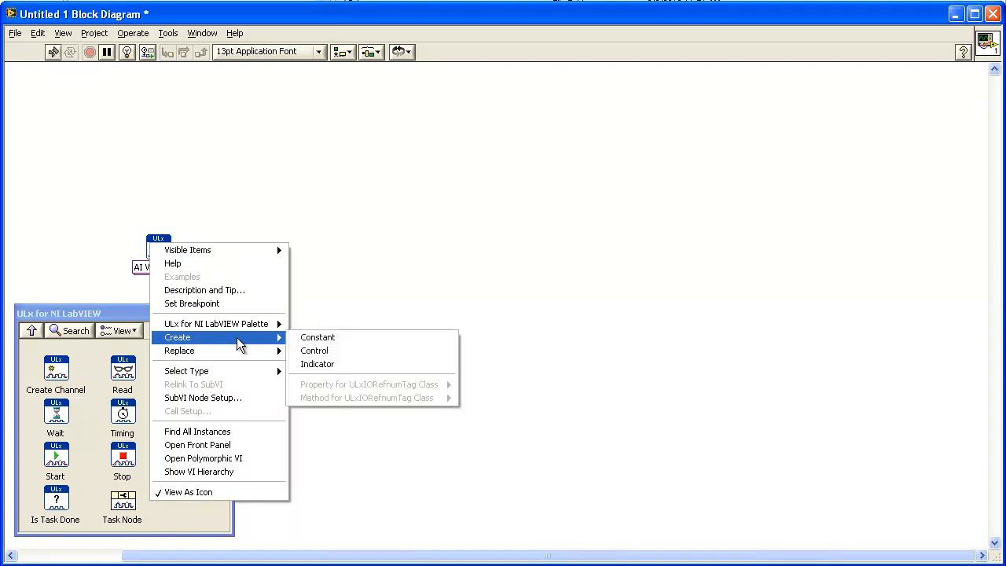
pyautogui.click(314, 349)
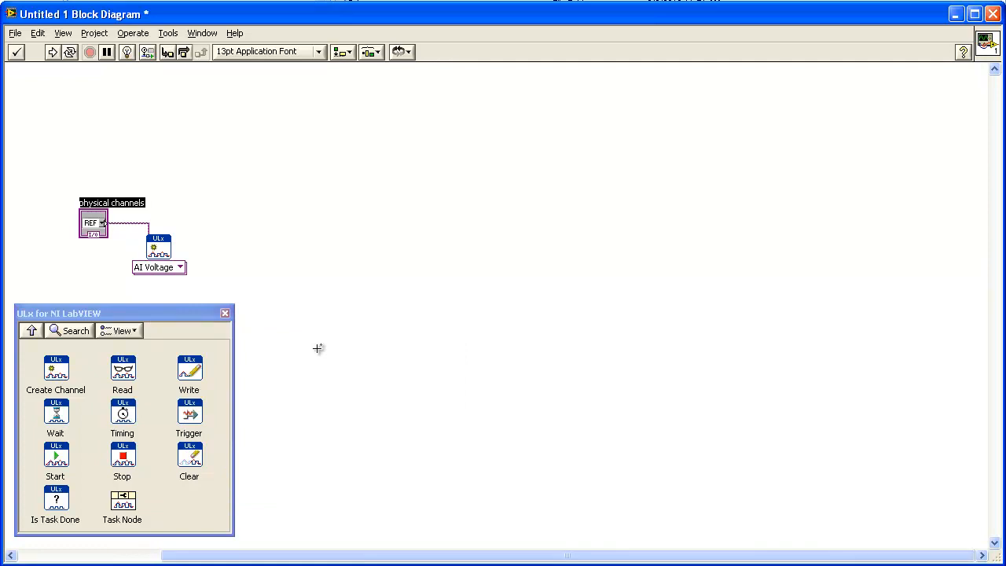
pyautogui.moveTo(308, 333)
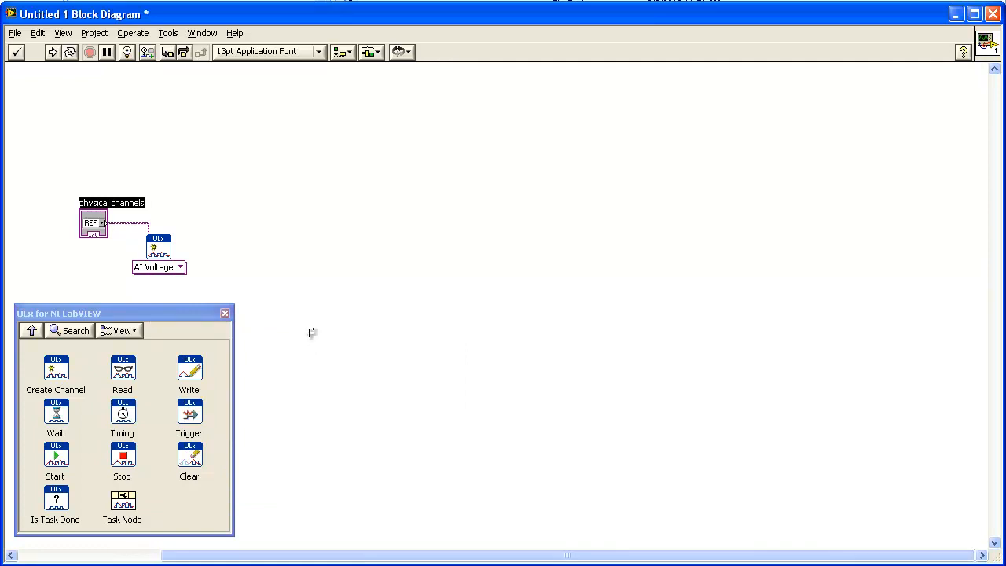
pyautogui.moveTo(123, 412)
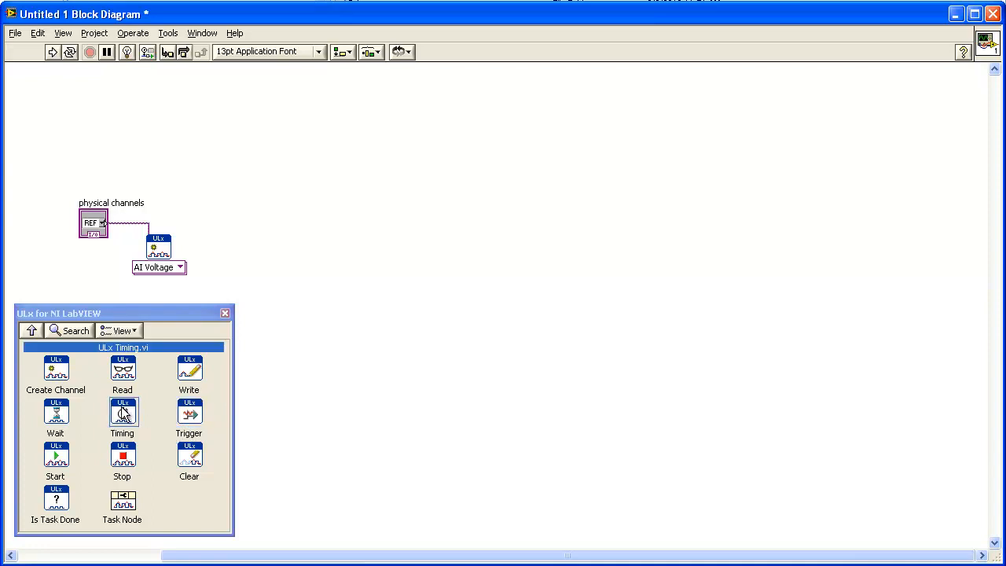
# - Place a Sample Clock timing node and create controls for its samples-per-channel and rate inputs
pyautogui.moveTo(123, 412); pyautogui.dragTo(297, 250)
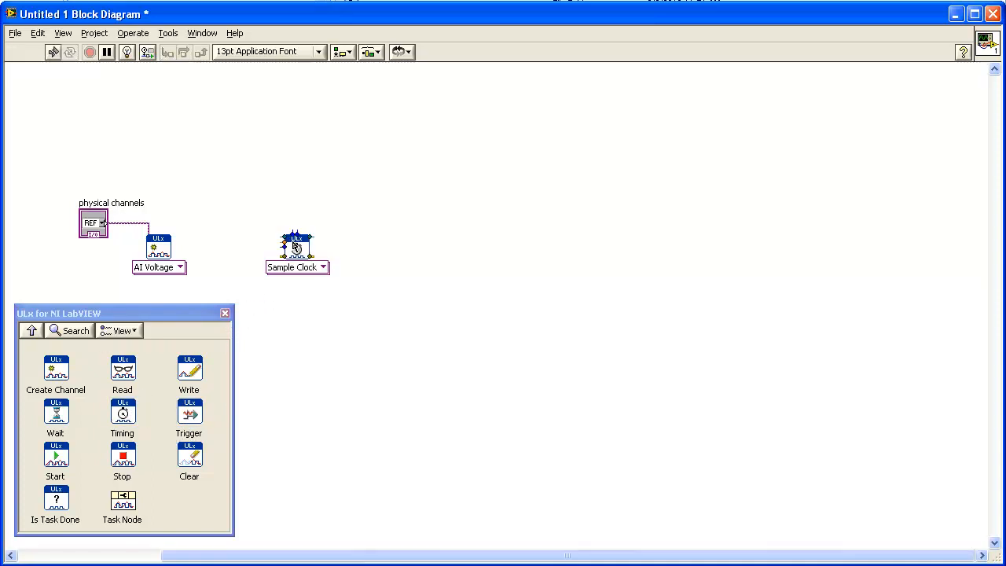
pyautogui.rightClick(297, 247)
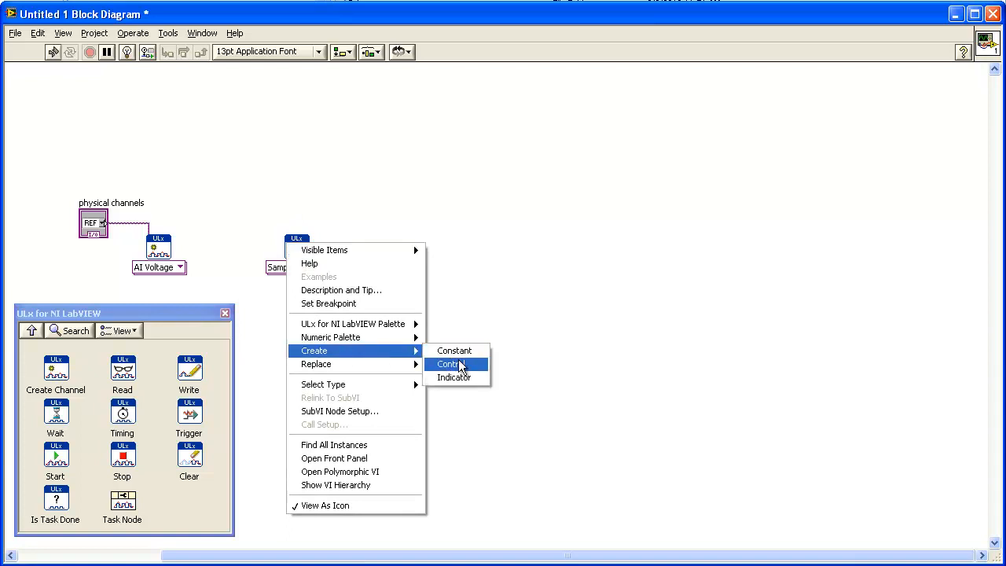
pyautogui.click(449, 363)
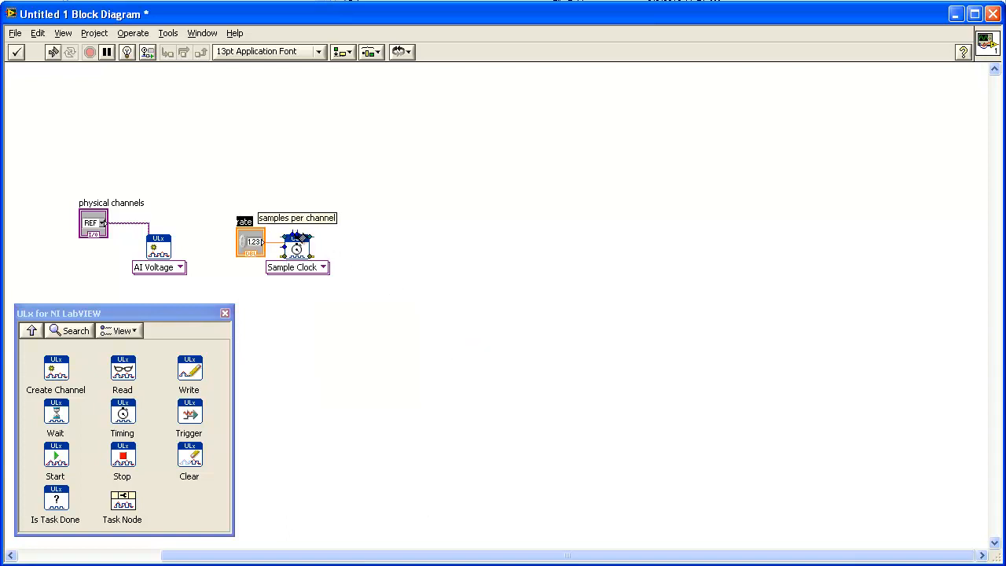
pyautogui.rightClick(295, 244)
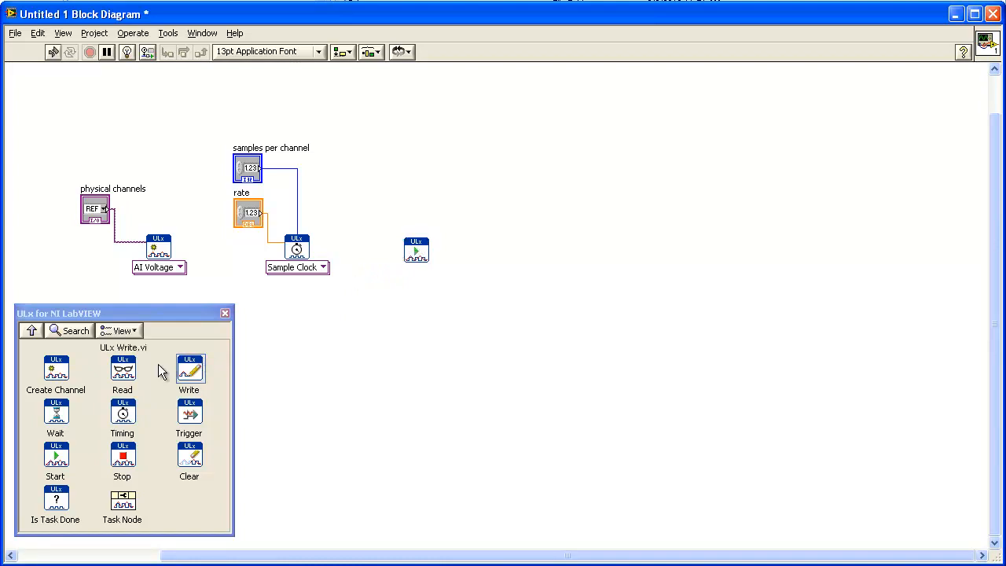
pyautogui.moveTo(123, 370)
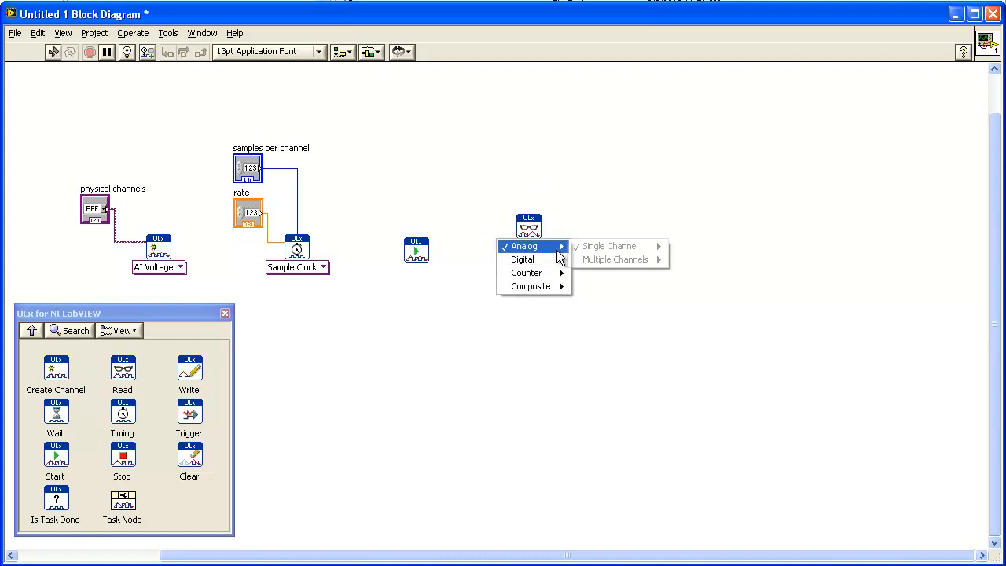
pyautogui.moveTo(534, 245)
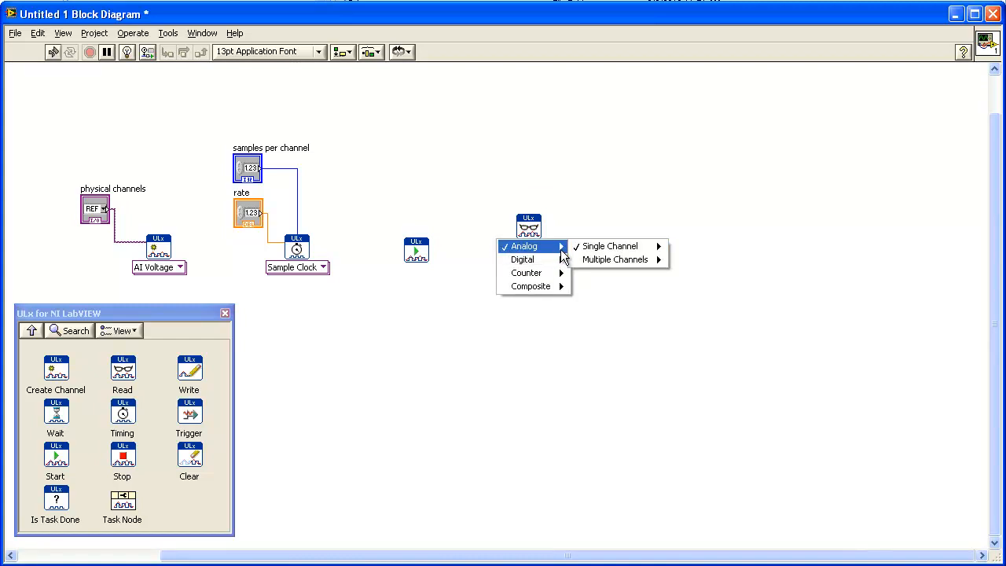
pyautogui.moveTo(574, 260)
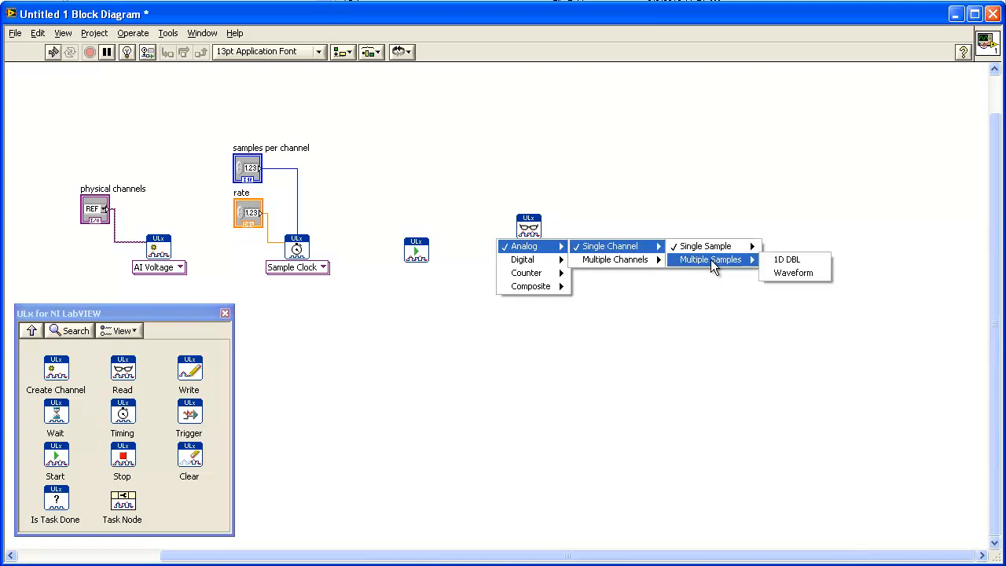
pyautogui.moveTo(723, 270)
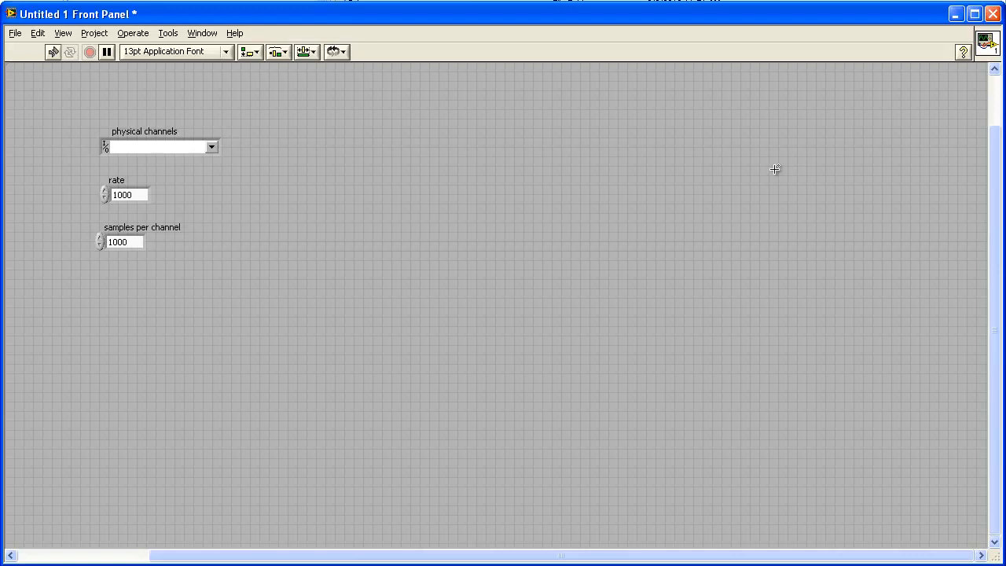
pyautogui.moveTo(569, 122)
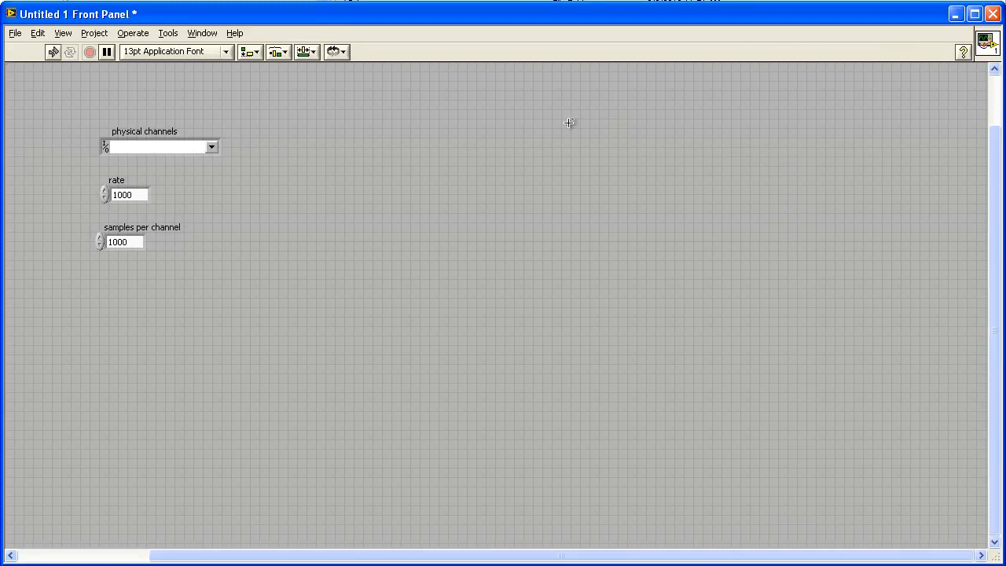
# - Place a Waveform Graph from the Express palette on the front panel and position it beside the controls
pyautogui.rightClick(569, 123)
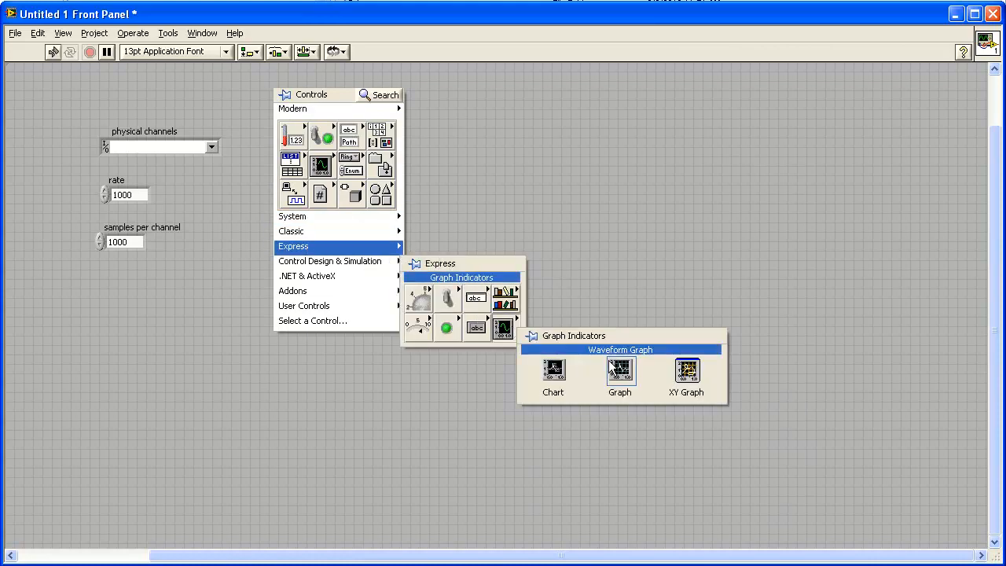
pyautogui.click(620, 375)
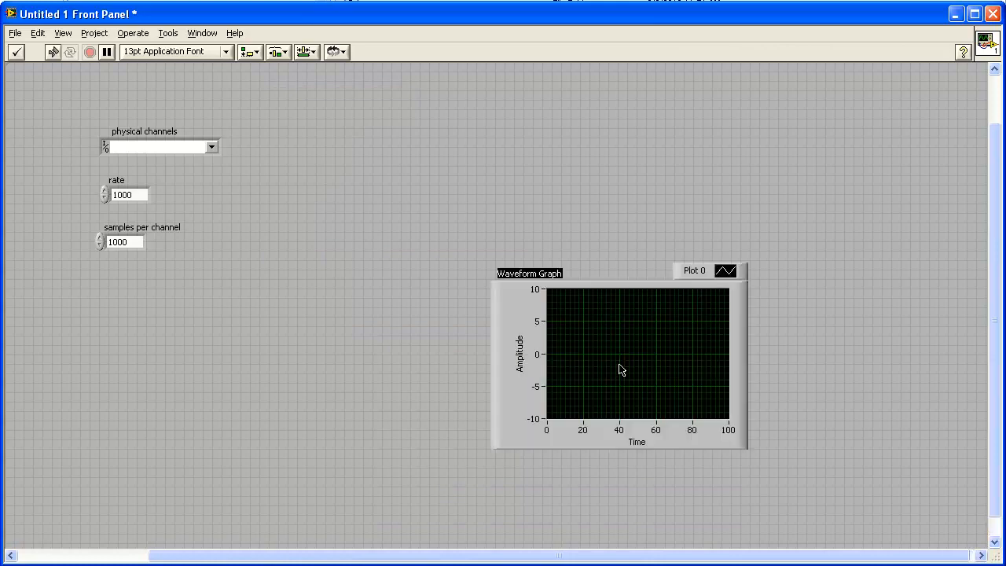
pyautogui.click(15, 51)
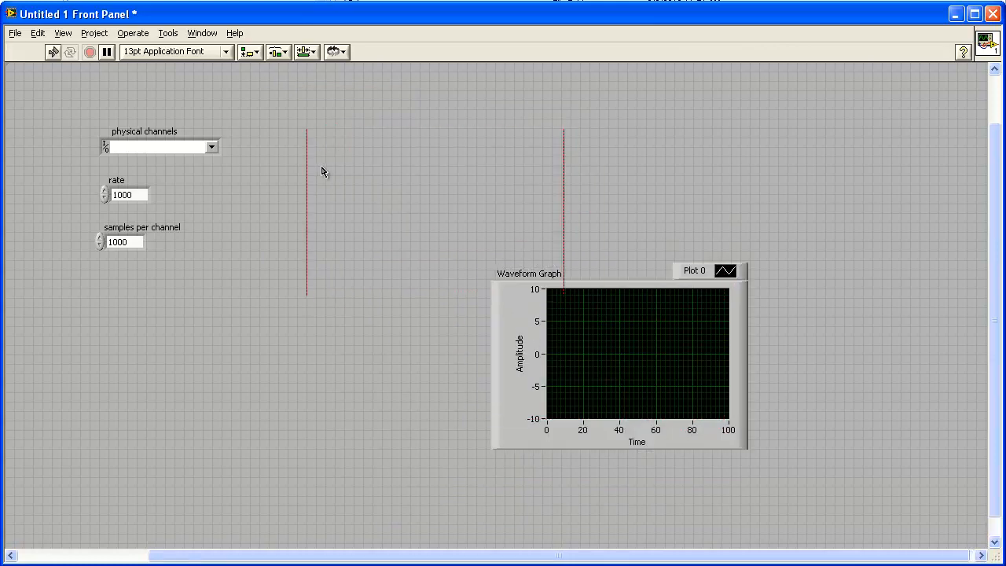
pyautogui.moveTo(617, 358); pyautogui.dragTo(416, 228)
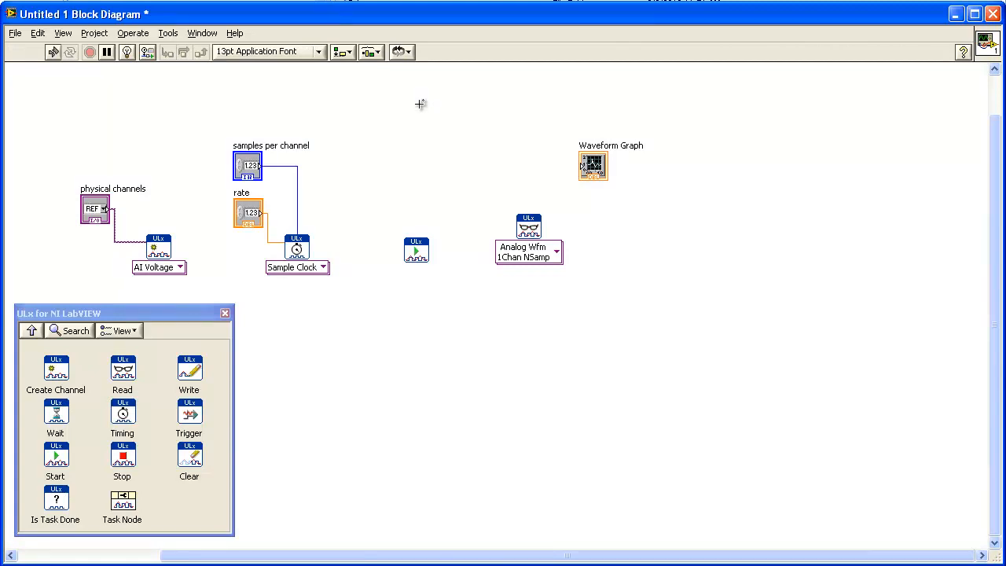
pyautogui.moveTo(585, 338)
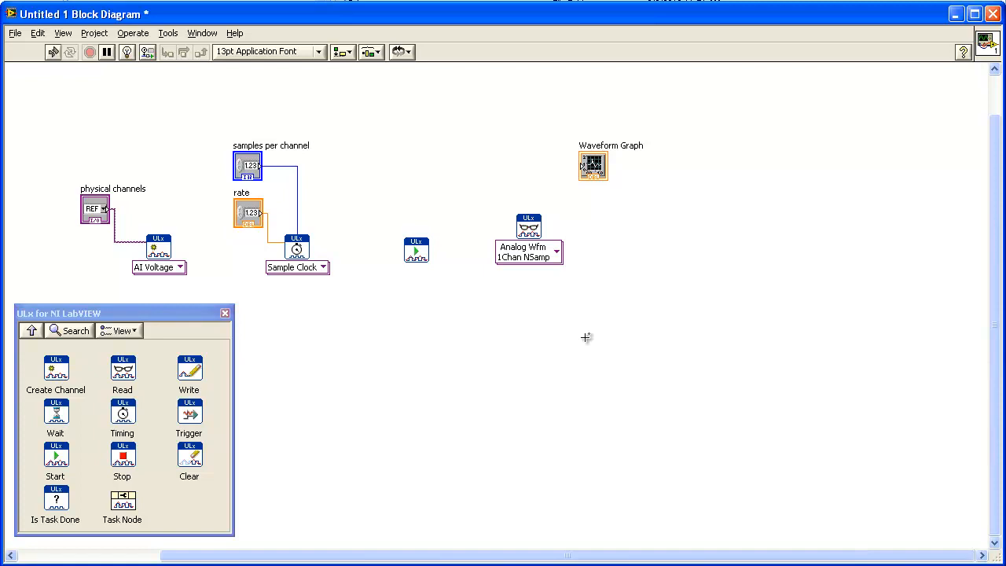
pyautogui.moveTo(569, 326)
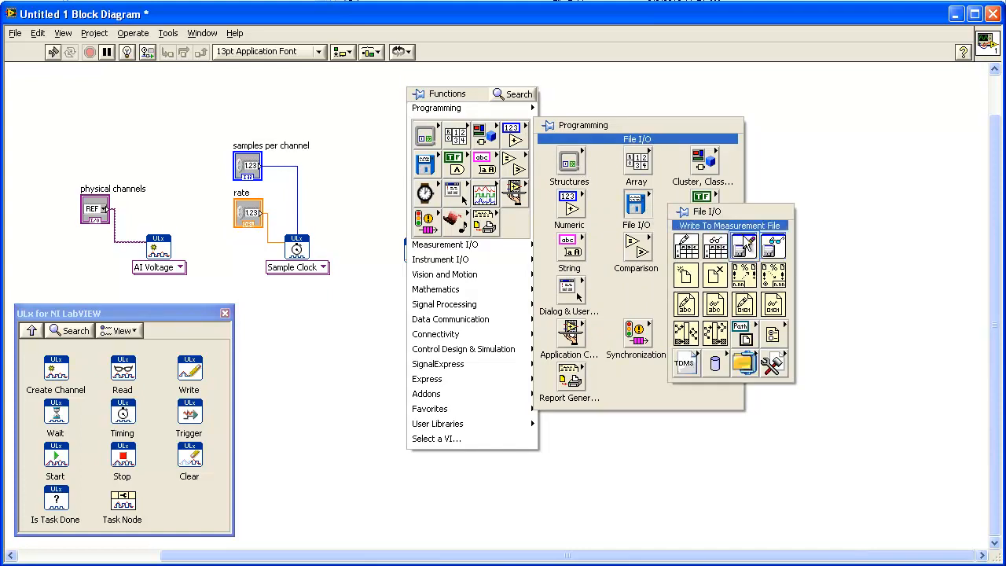
# - Place Write To Measurement File right of the read node and bring up its configuration
pyautogui.click(742, 246)
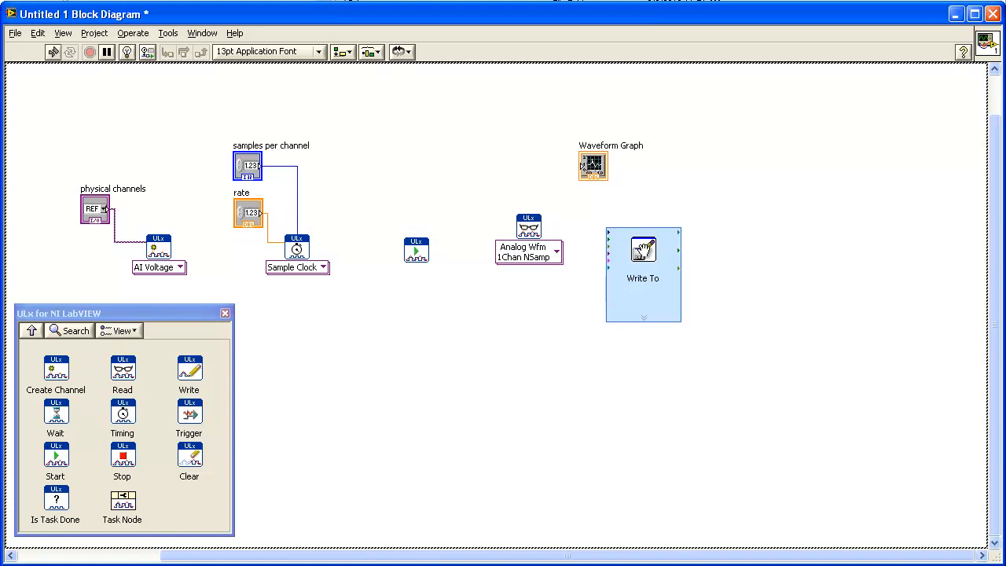
pyautogui.doubleClick(643, 250)
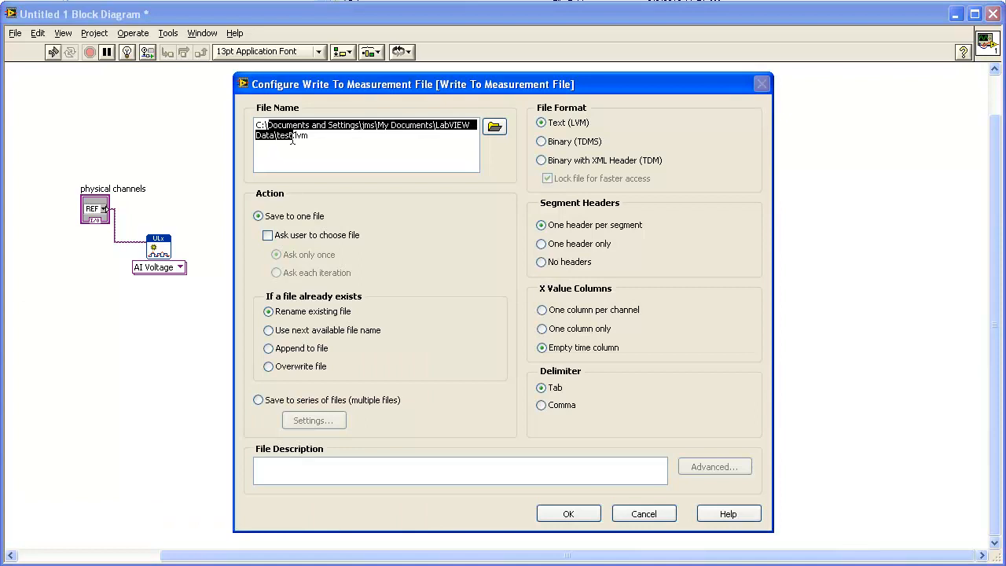
# - Log to C:\Data\CH0.lvm, saving to one file with one header only, and confirm
pyautogui.write('C:\\Data.lvm')
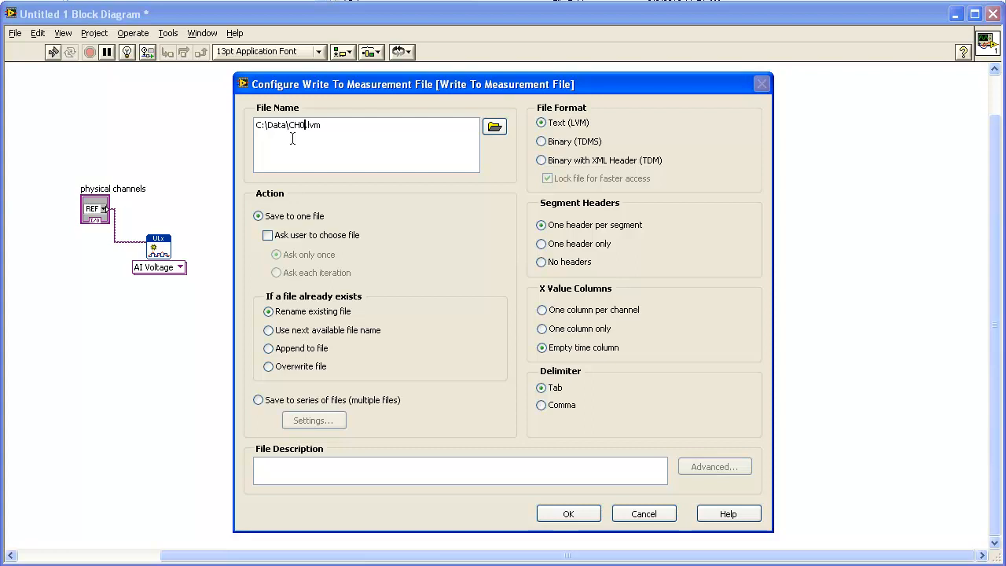
pyautogui.moveTo(301, 217)
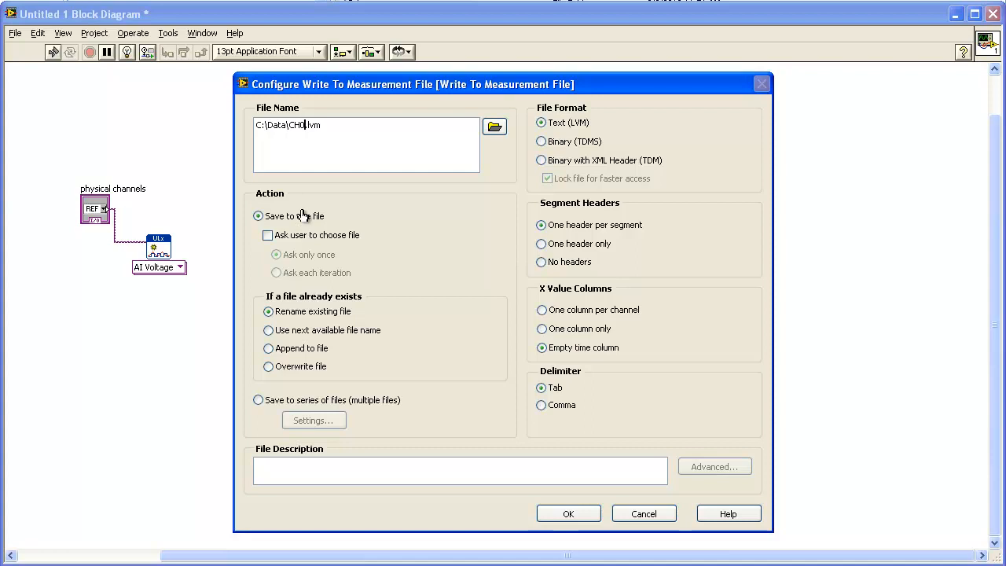
pyautogui.click(258, 215)
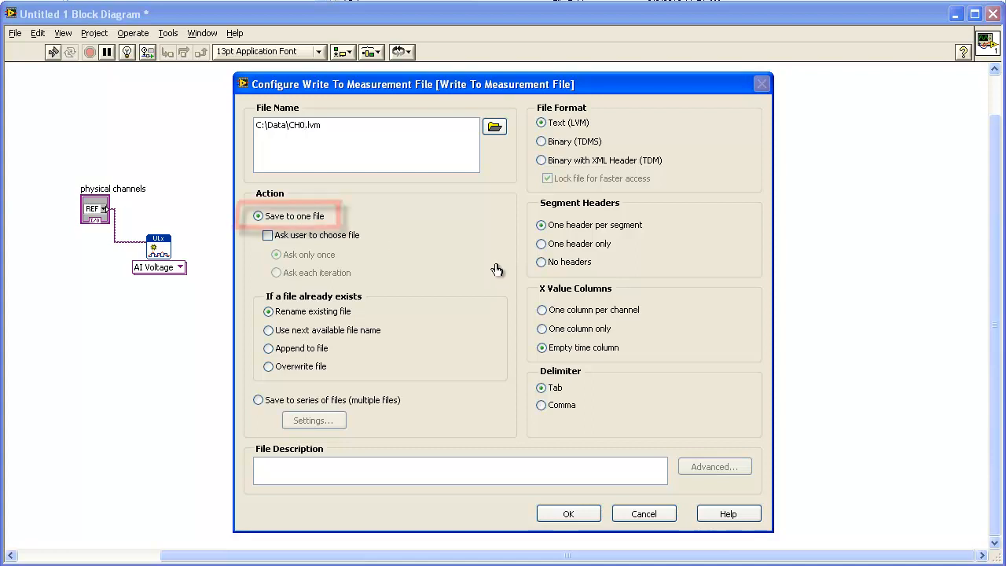
pyautogui.click(541, 243)
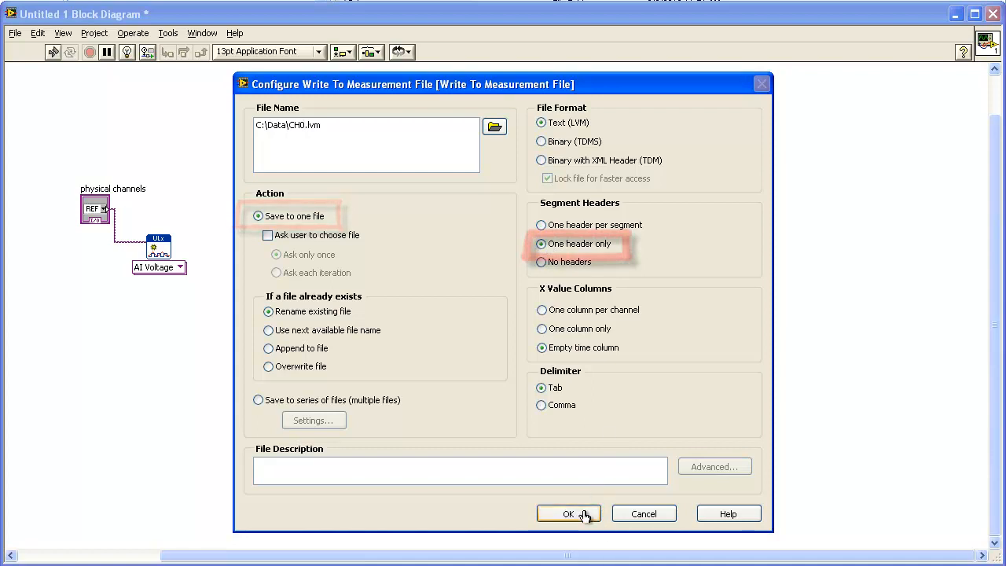
pyautogui.click(569, 512)
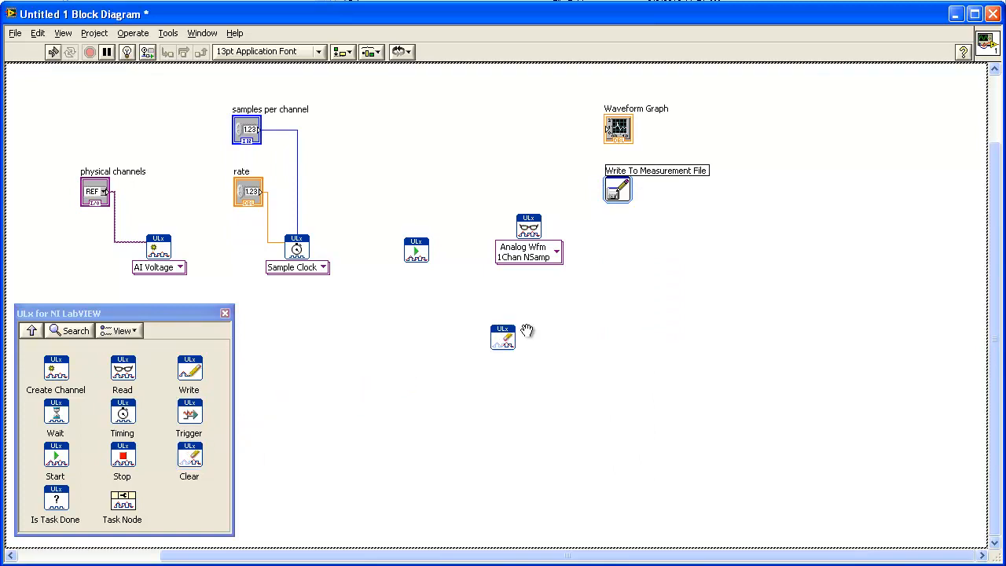
# - Place the ULx Clear task-ending node to the right of the read node
pyautogui.moveTo(503, 336); pyautogui.dragTo(707, 236)
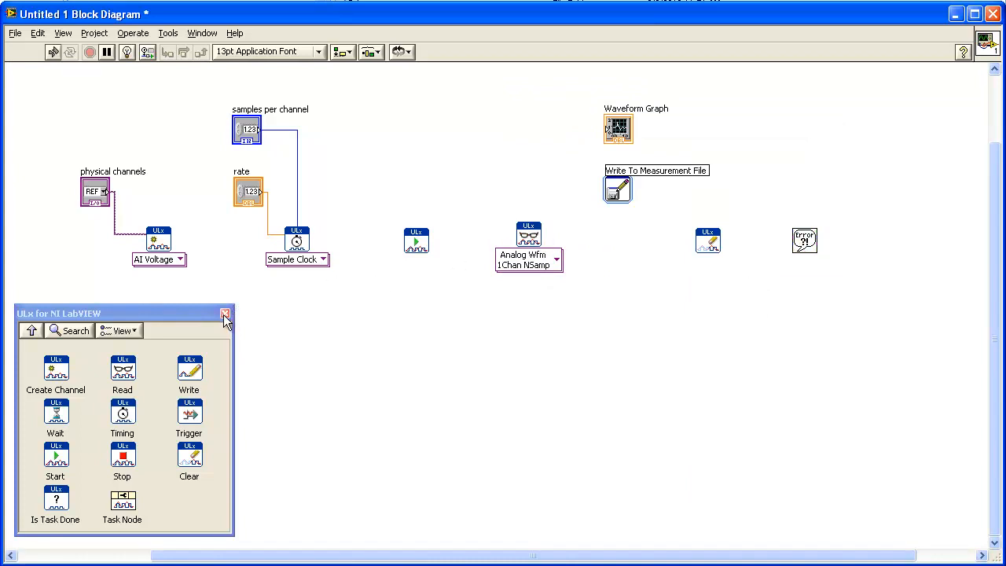
# - Wire task out to task in from channel creation to timing and from read to the clearing node
pyautogui.click(225, 315)
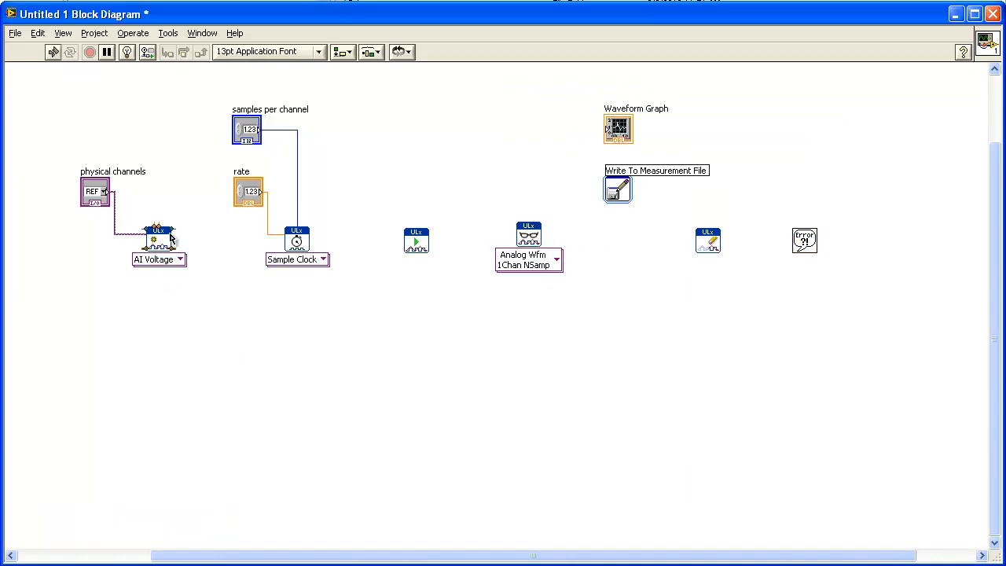
pyautogui.moveTo(166, 230); pyautogui.dragTo(291, 230)
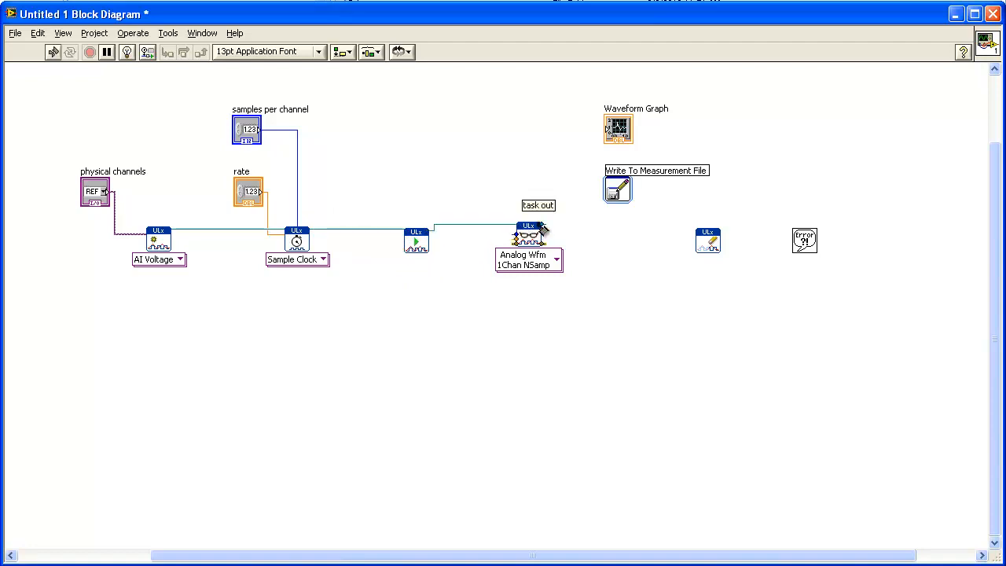
pyautogui.moveTo(543, 228); pyautogui.dragTo(708, 239)
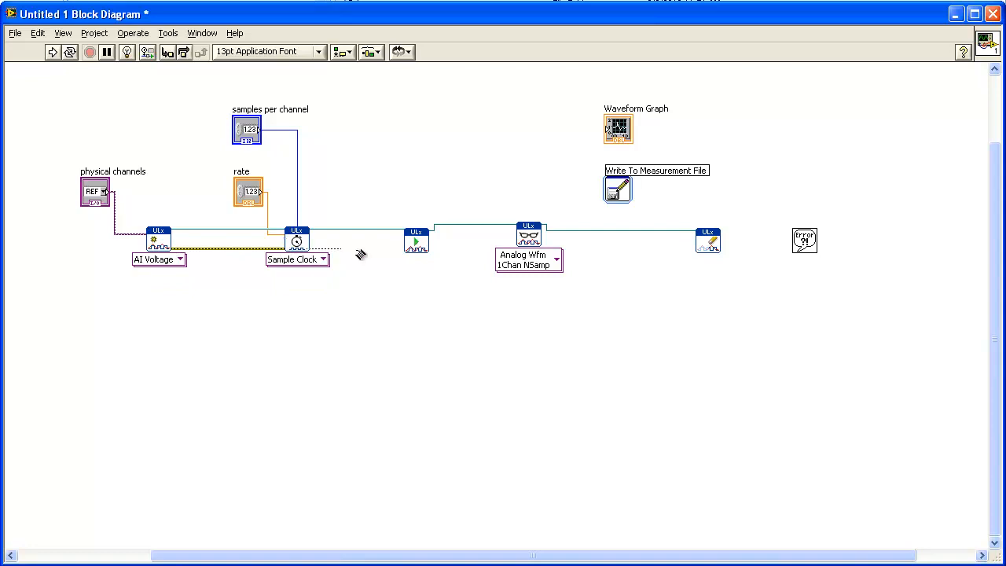
pyautogui.moveTo(432, 253)
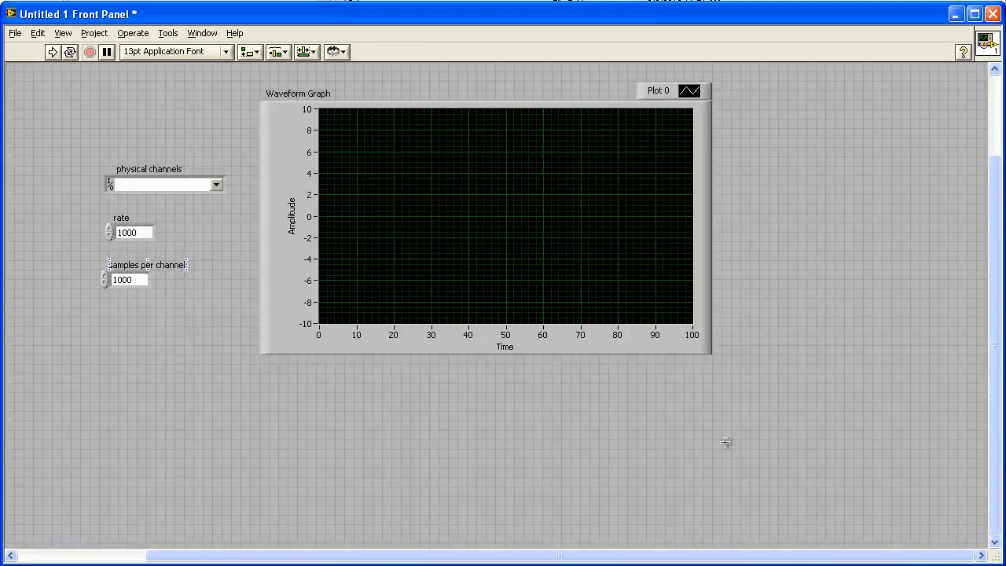
# - Select physical channel Dev0/Ai0 on the front panel and run the VI
pyautogui.click(217, 184)
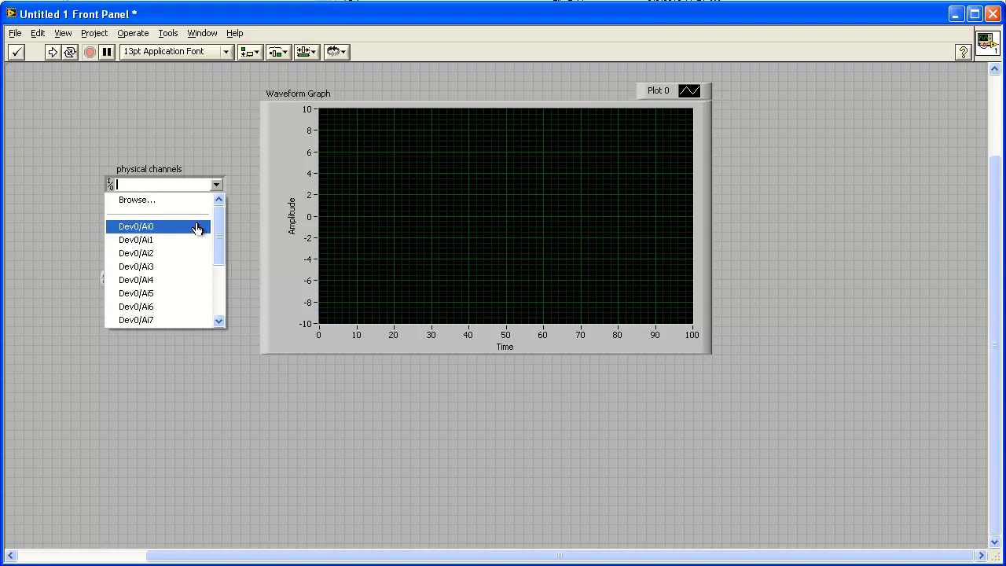
pyautogui.click(135, 227)
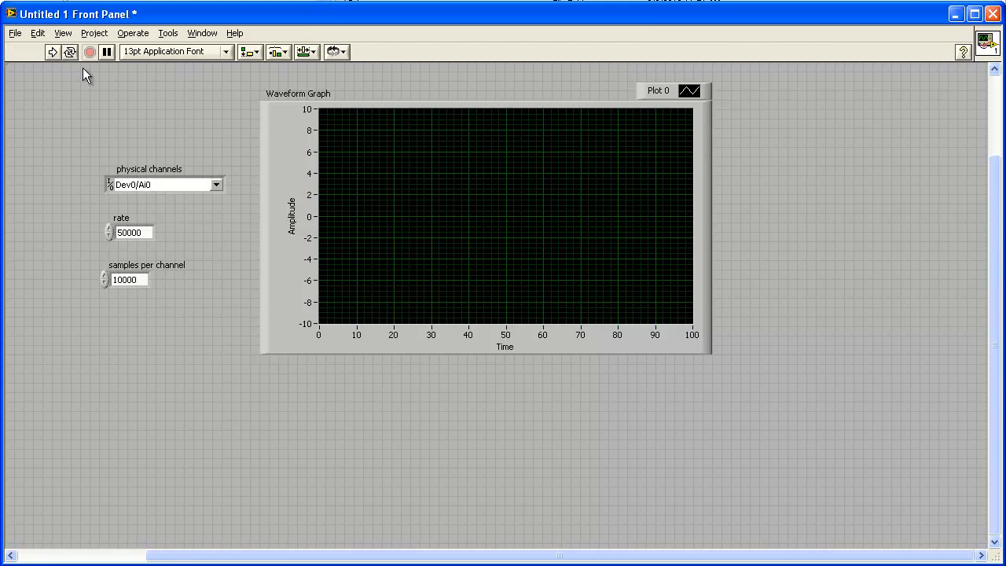
pyautogui.click(51, 51)
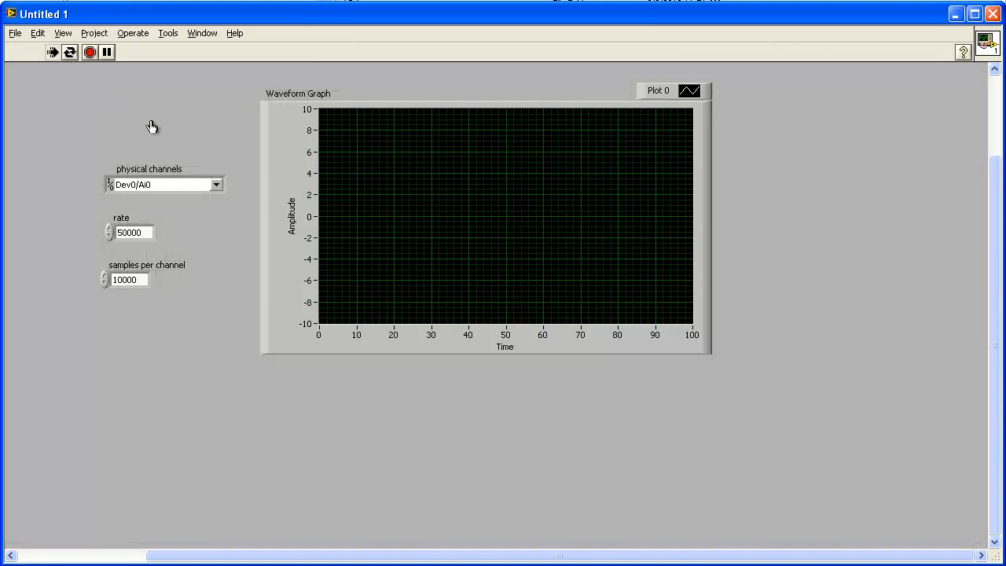